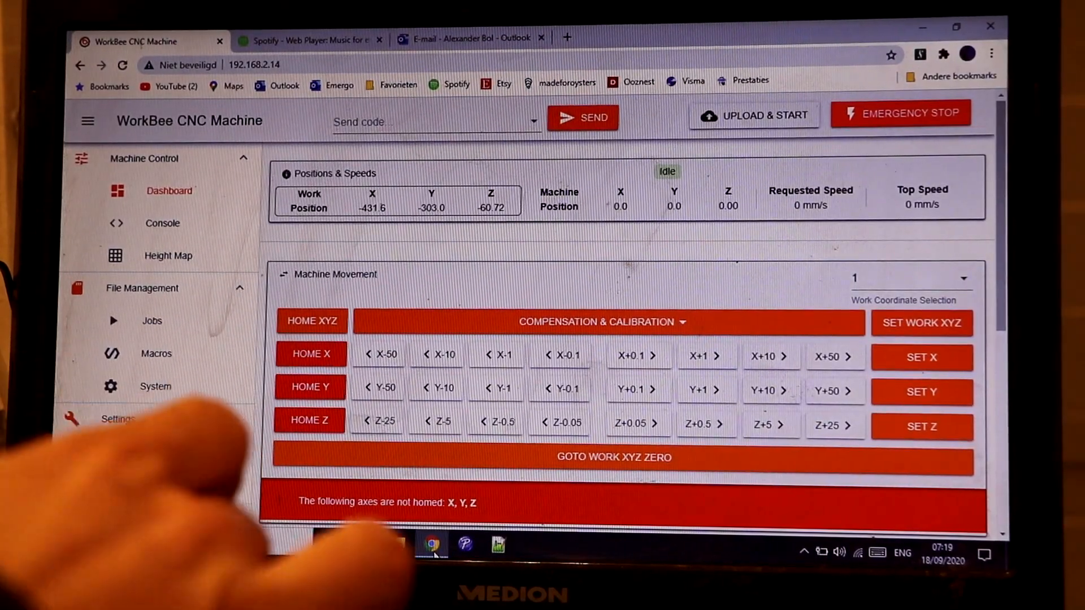
Open the Macros directory from the File Management sidebar
{"action": "left_click", "coordinate": [117, 419]}
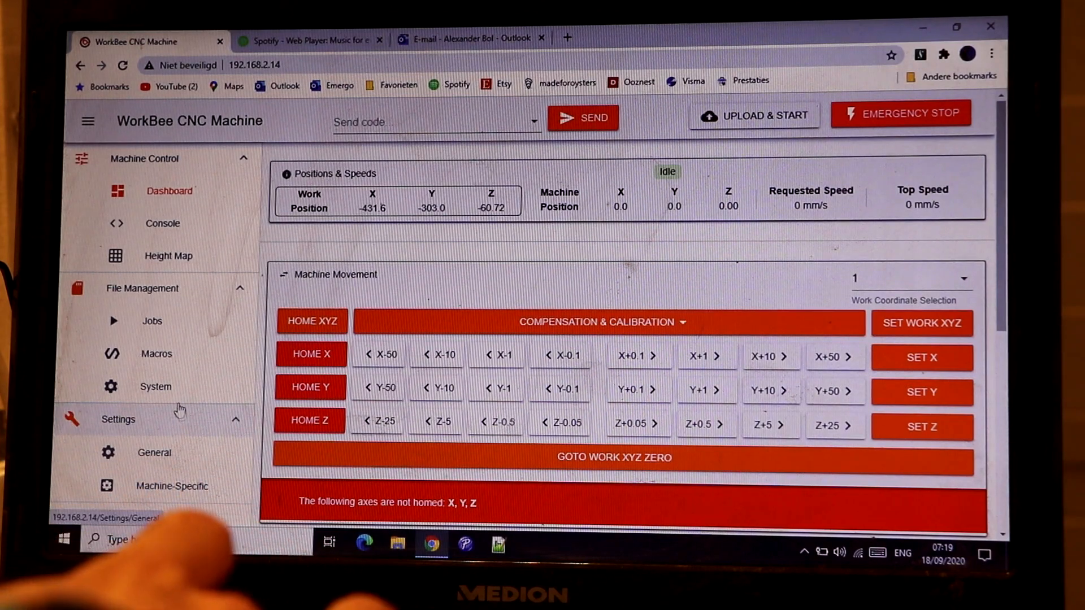
{"action": "left_click", "coordinate": [156, 354]}
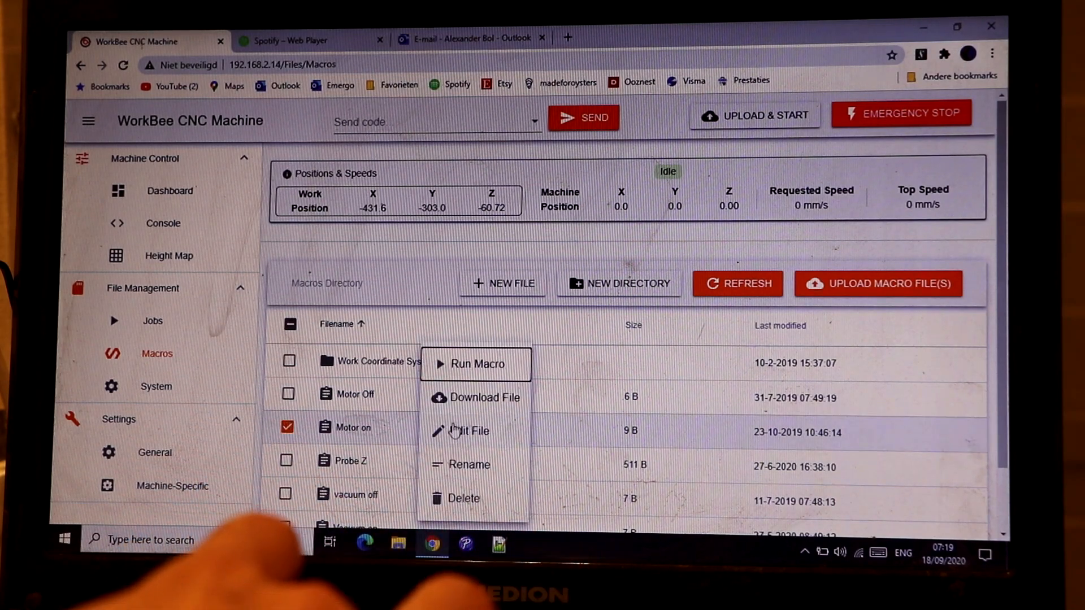
Dismiss the Motor on macro's actions menu, leaving the macros list
{"action": "left_click", "coordinate": [469, 430]}
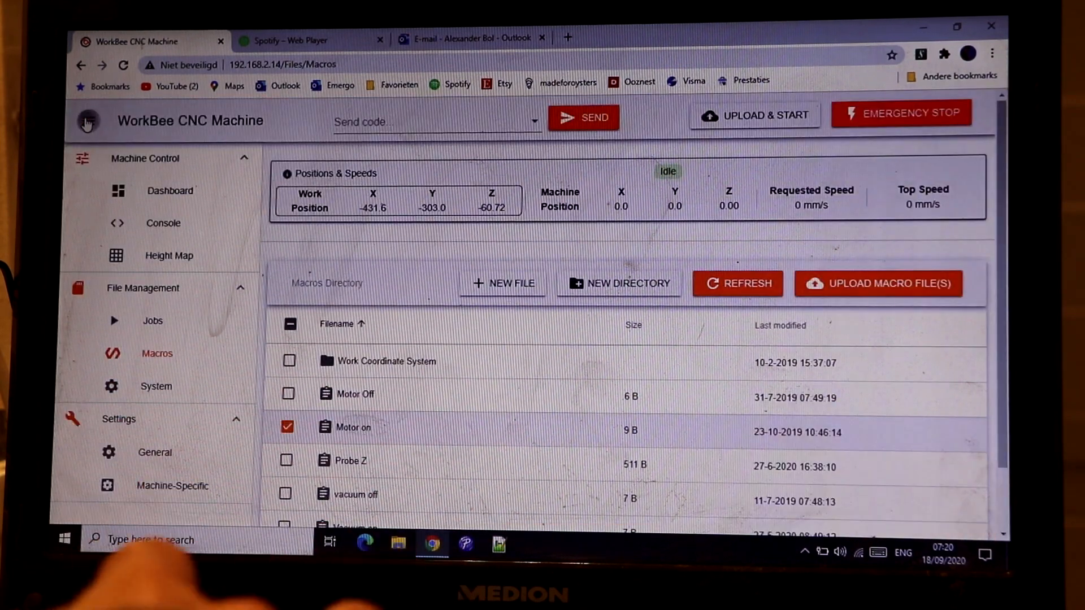
Run the Warm-up spindle macro and confirm YES in the Run Warm-up dialog
{"action": "left_click", "coordinate": [86, 121]}
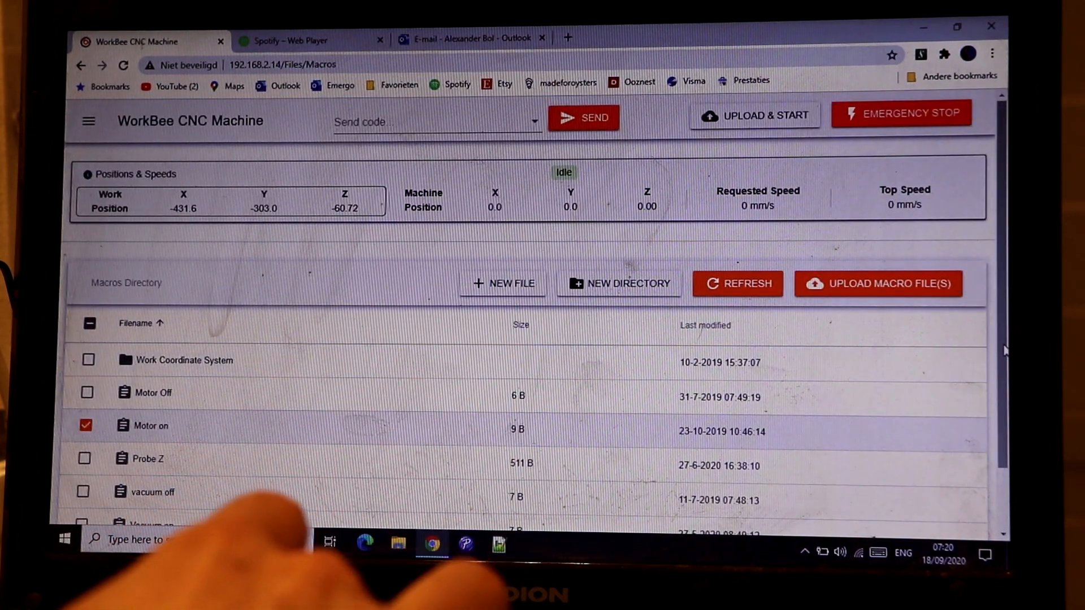
{"action": "scroll", "scroll_direction": "down", "scroll_amount": 3}
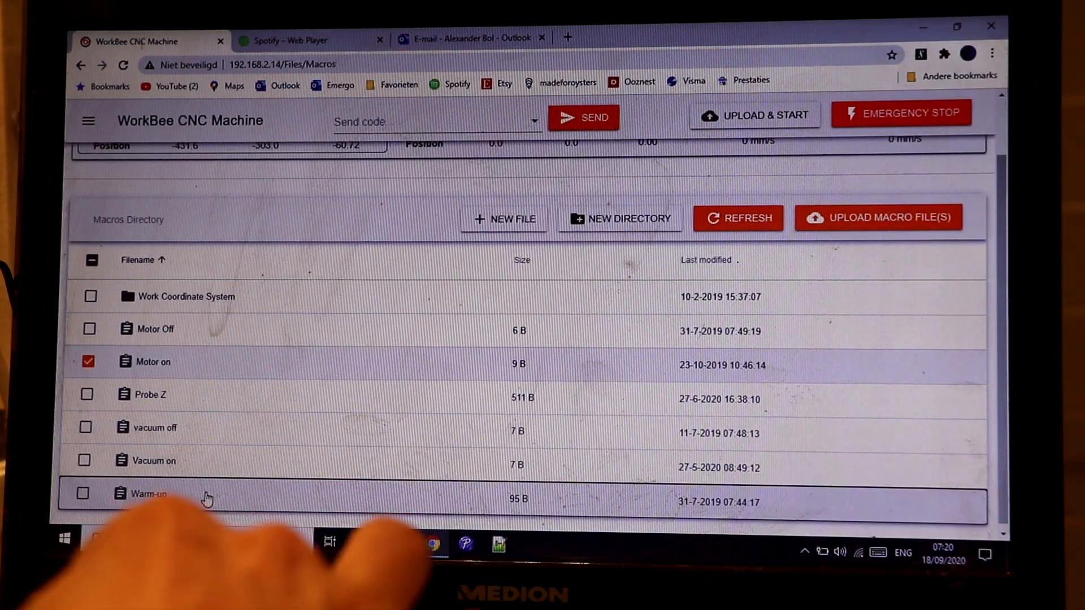
{"action": "left_click", "coordinate": [147, 493]}
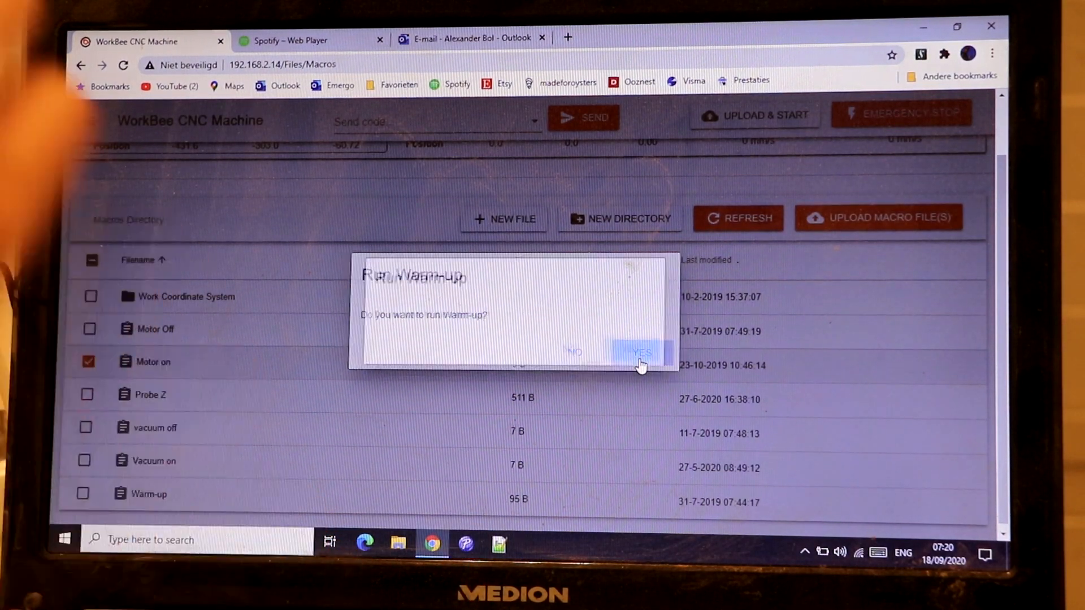
{"action": "left_click", "coordinate": [638, 352]}
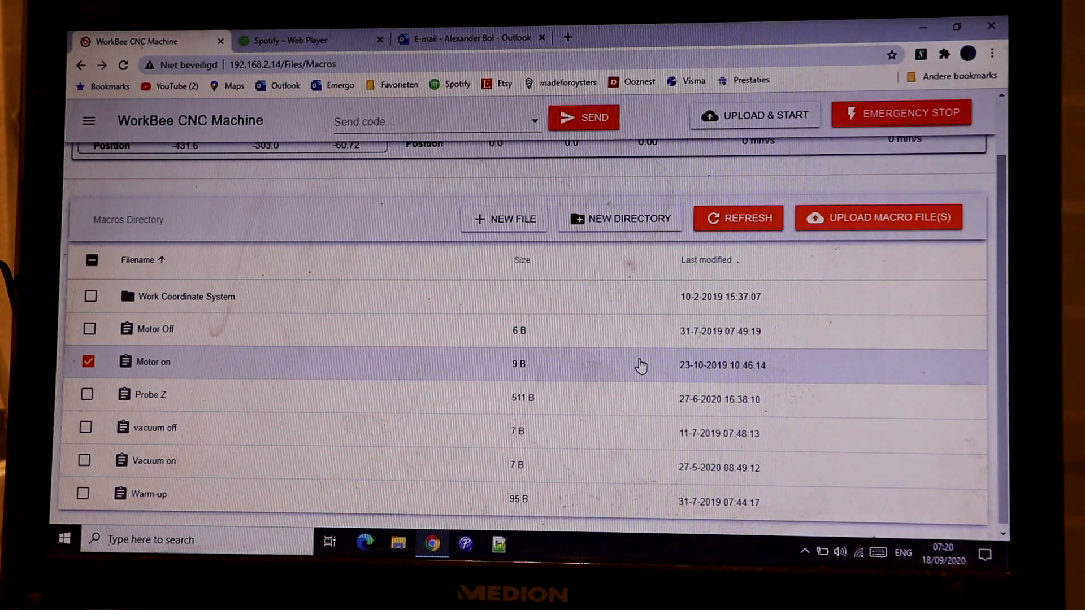